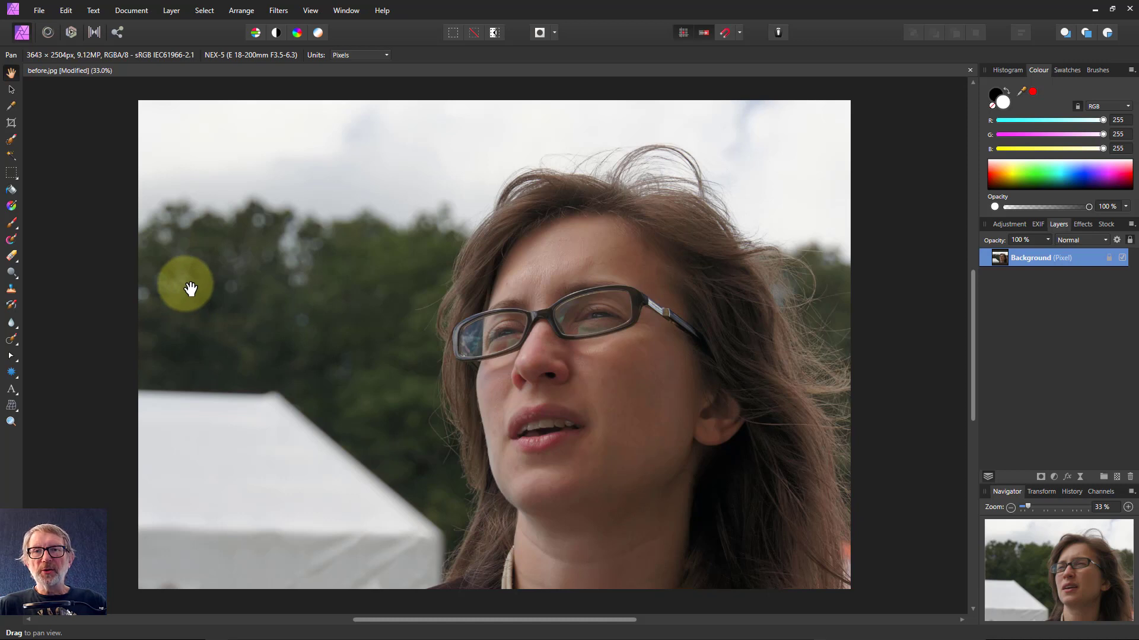
mouse_move(536, 589)
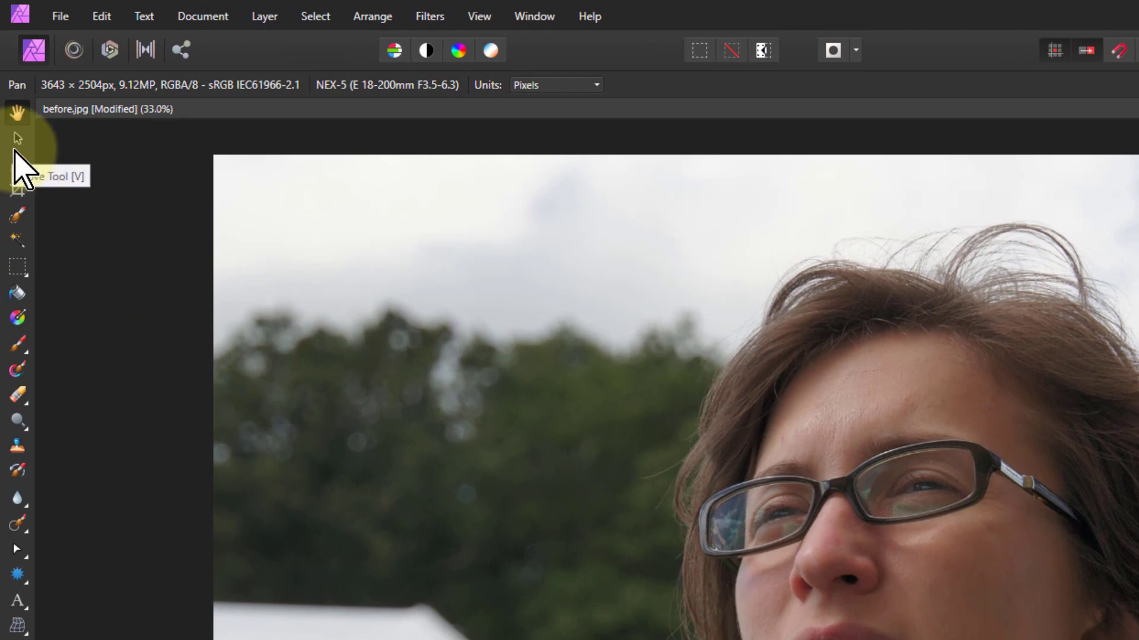
mouse_move(29, 265)
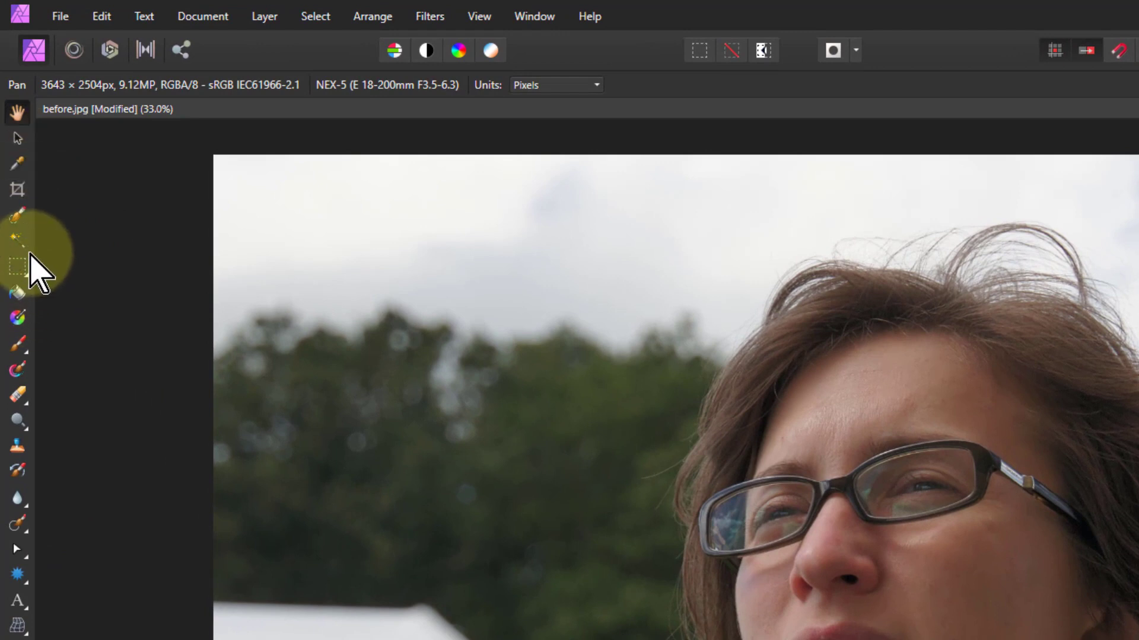
- Paint a selection over the woman's face and hair with the Selection Brush on the top layer
left_click(16, 215)
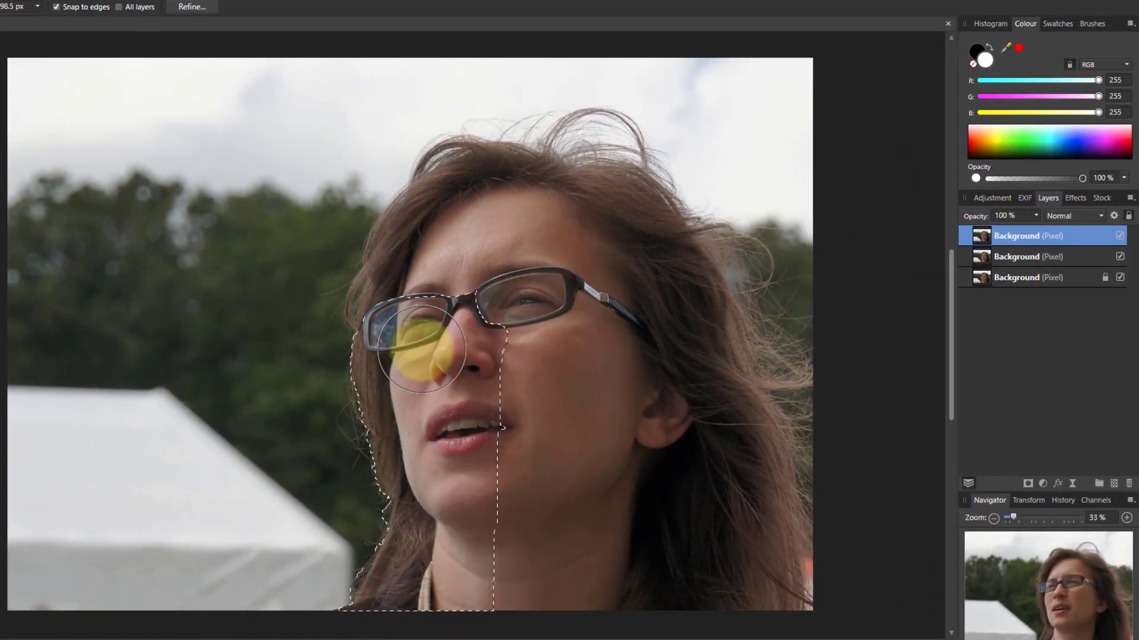
left_click_drag(414, 349, 639, 374)
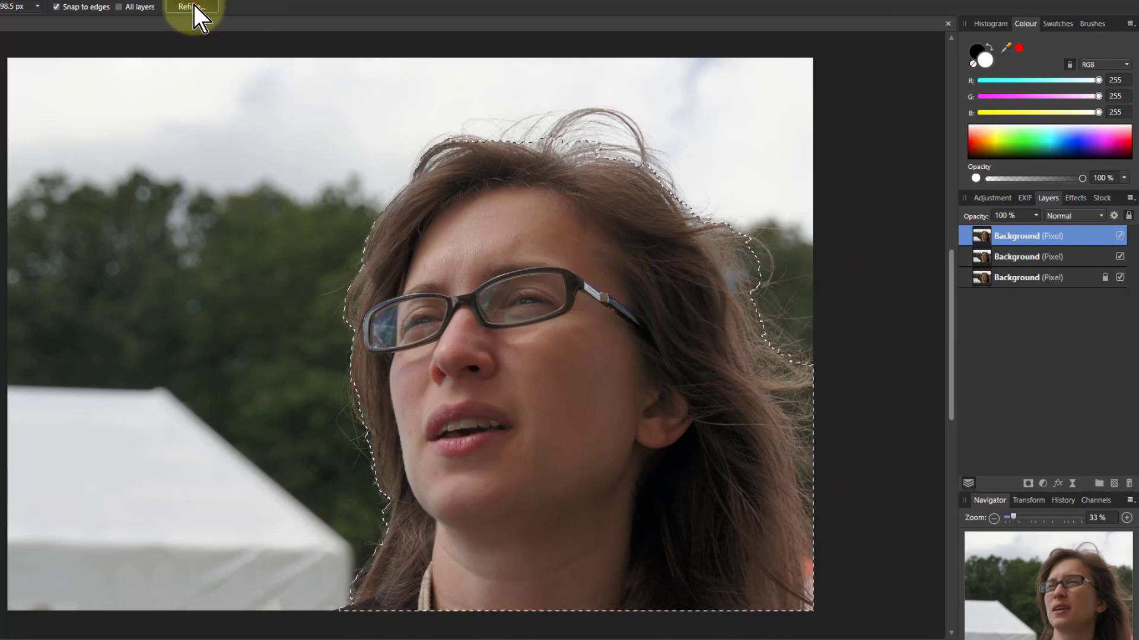
- Refine the selection edge with the Matte brush along the hair on both sides and the top
left_click(190, 7)
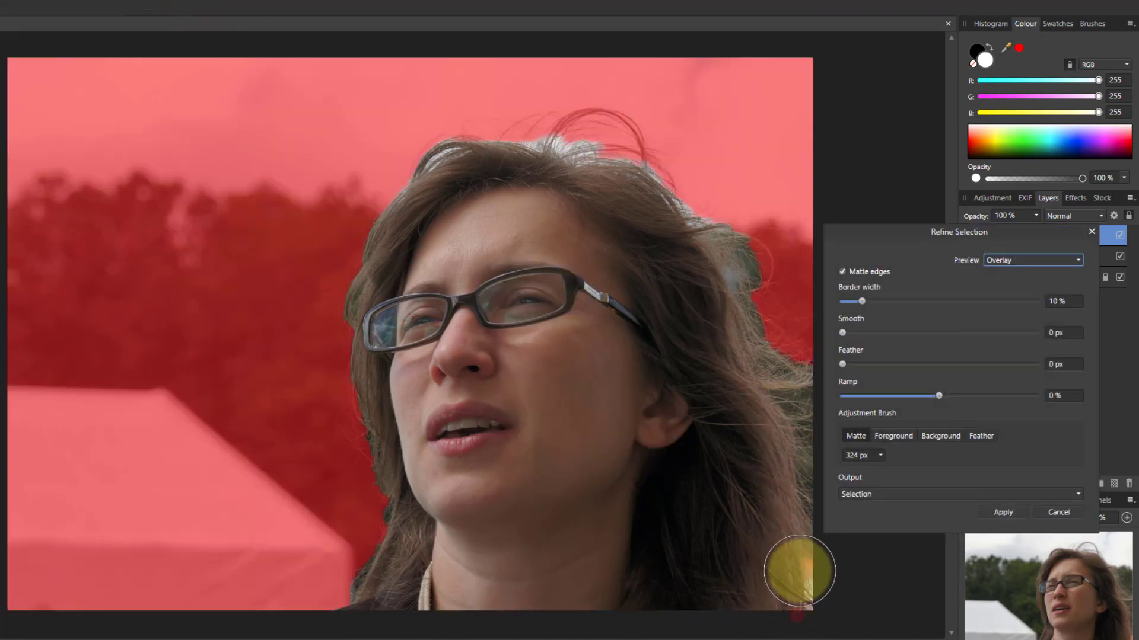
left_click_drag(798, 571, 722, 250)
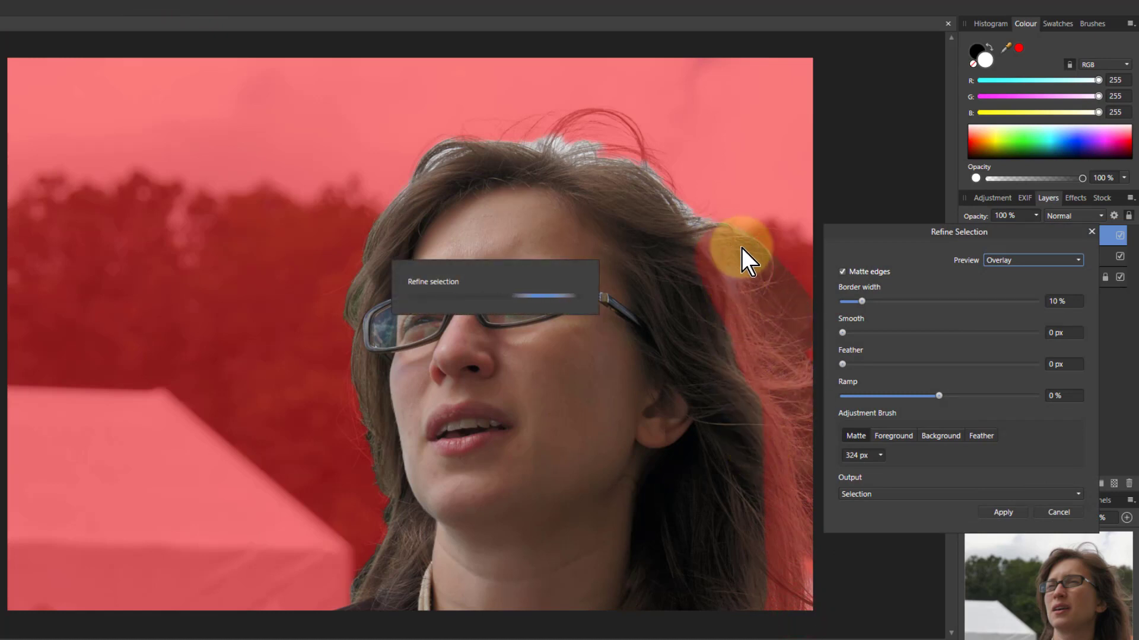
left_click_drag(745, 258, 574, 150)
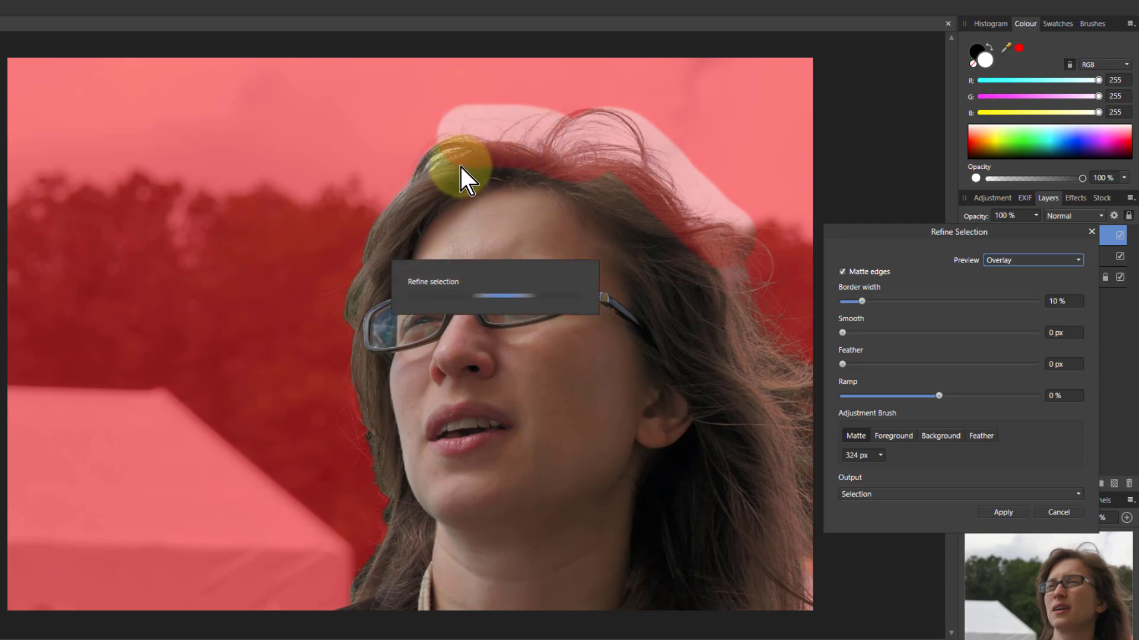
left_click_drag(465, 167, 349, 370)
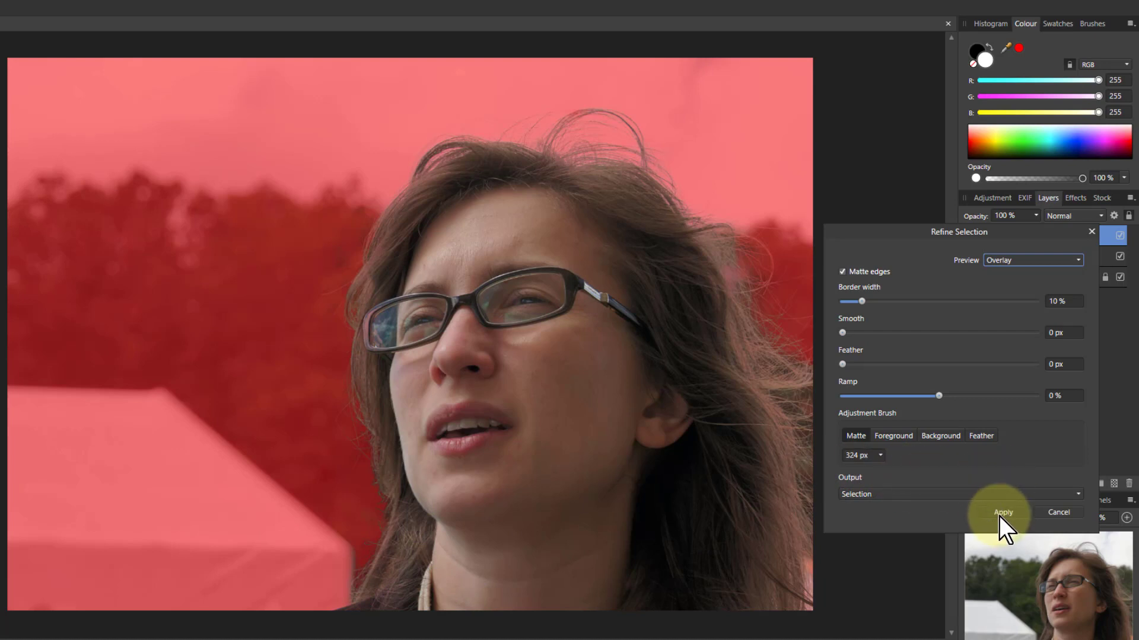
mouse_move(957, 516)
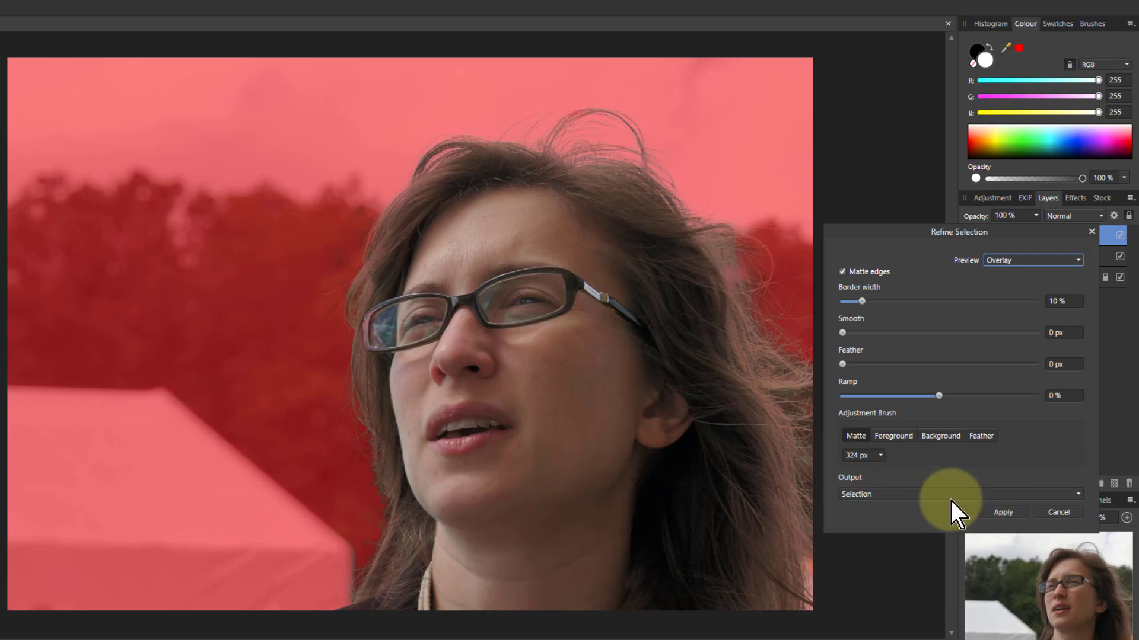
- Apply the refined selection so it follows the loose hair strands
left_click(892, 435)
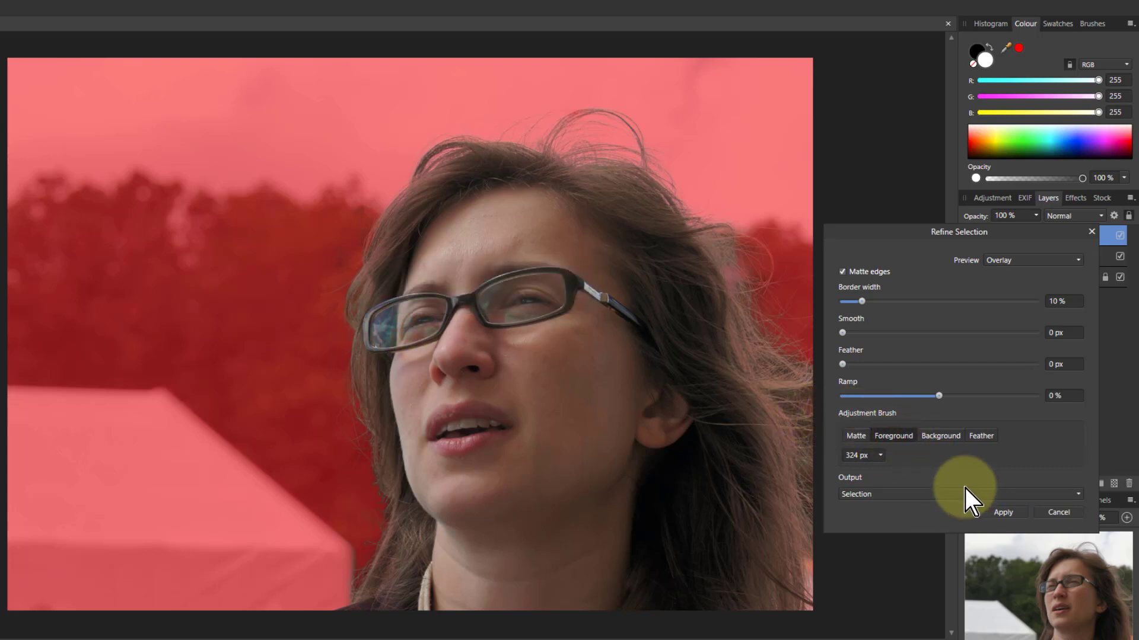
left_click(1004, 512)
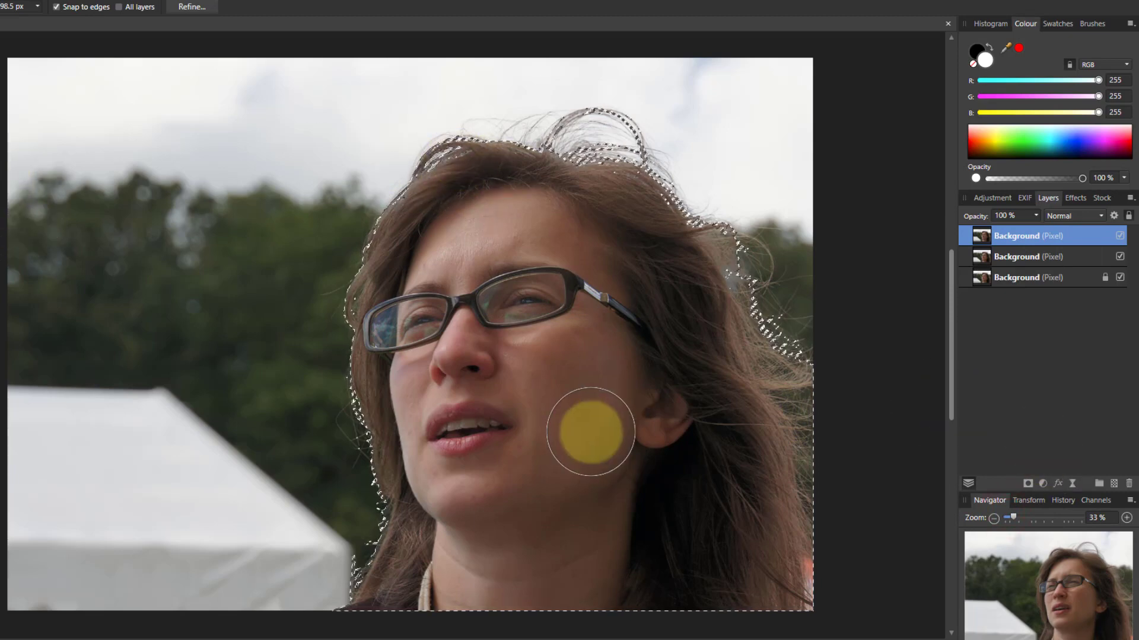
- Add a live Gaussian Blur to the selection with the radius pushed to about 100 px
left_click(166, 9)
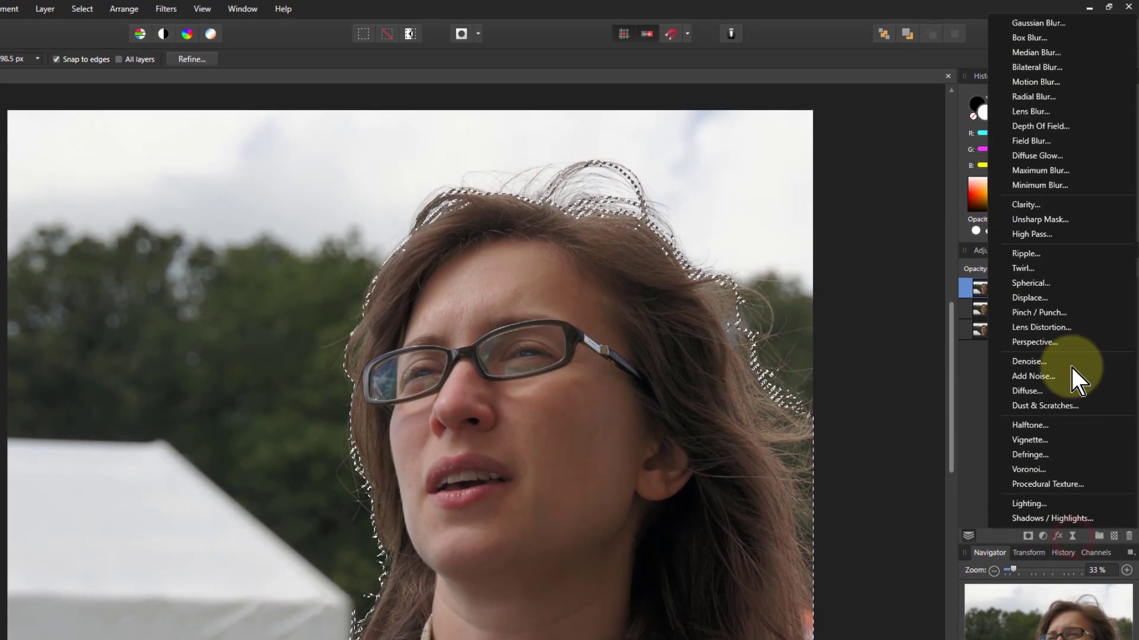
left_click(1038, 22)
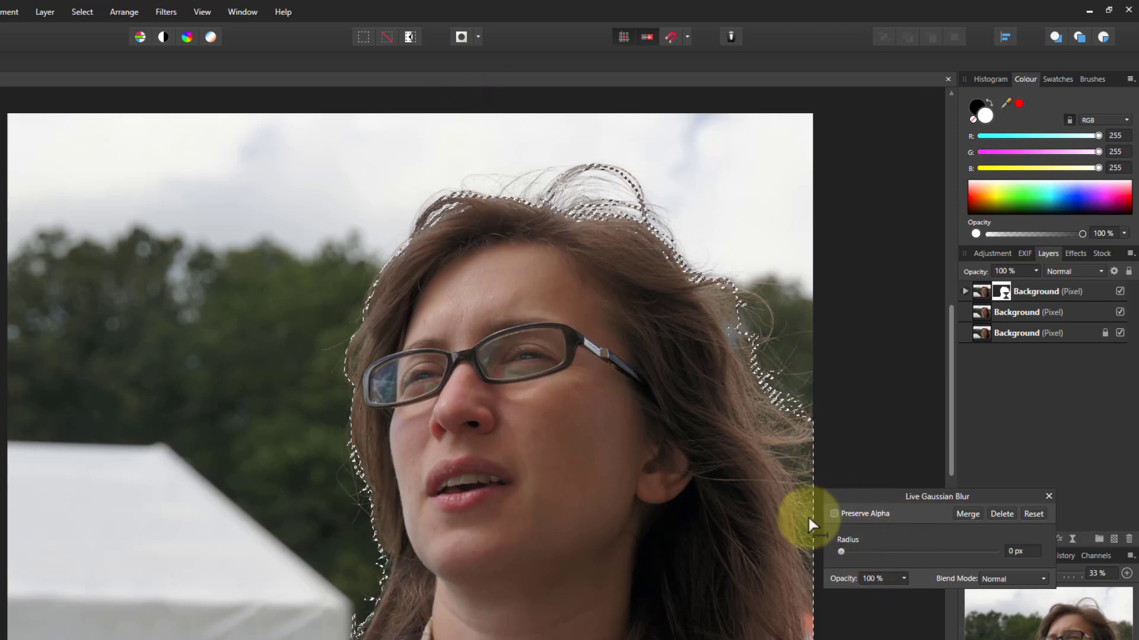
mouse_move(842, 562)
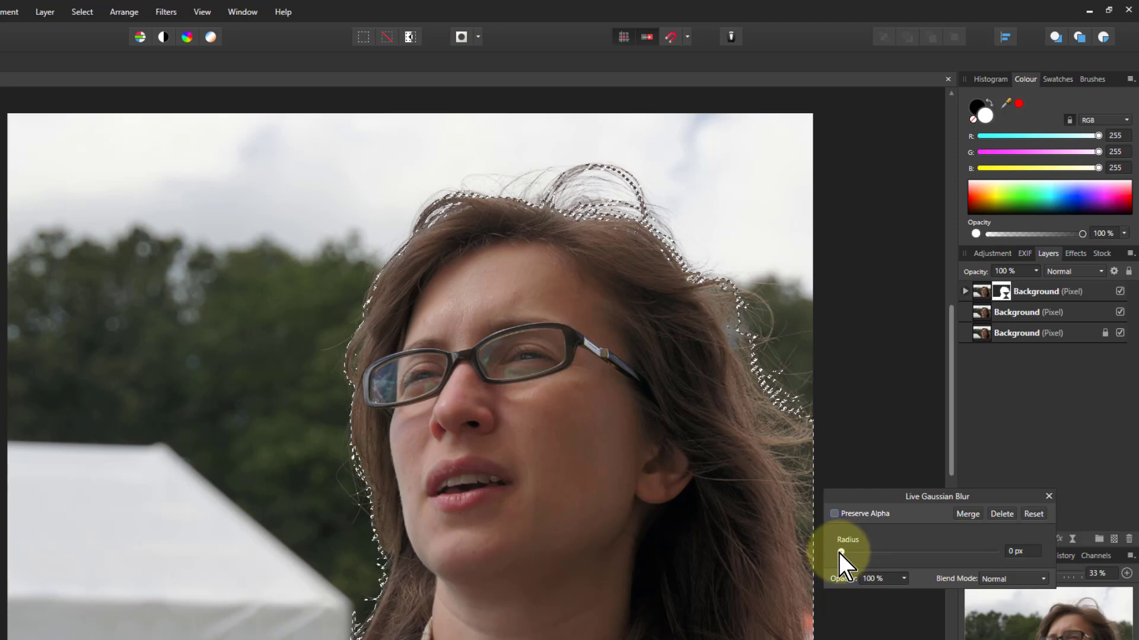
left_click_drag(836, 552, 875, 553)
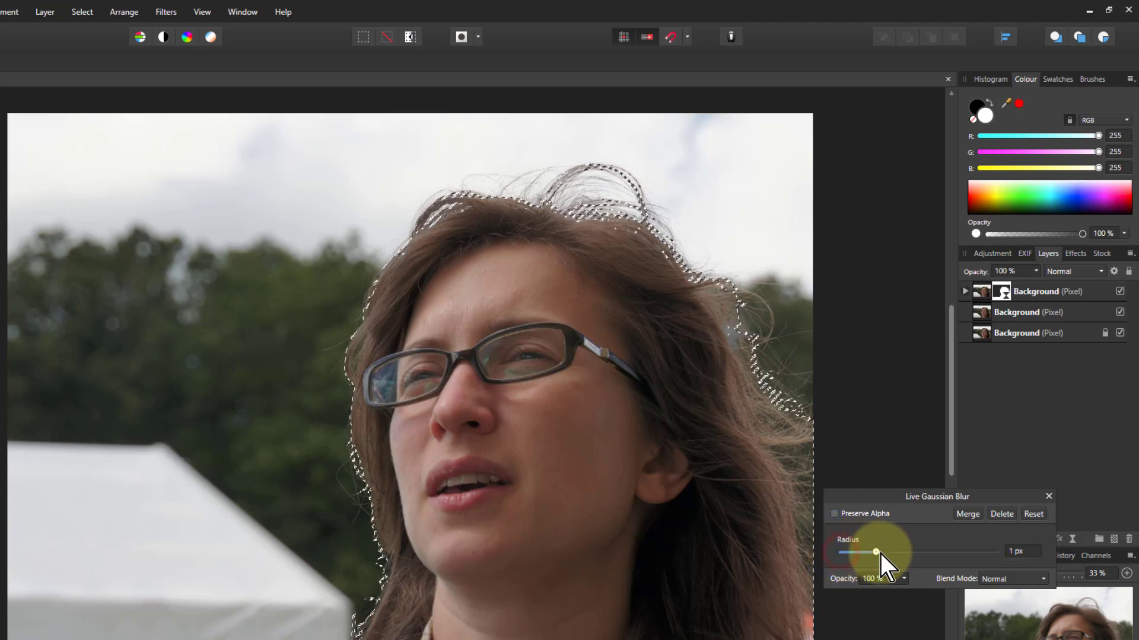
left_click_drag(875, 551, 985, 552)
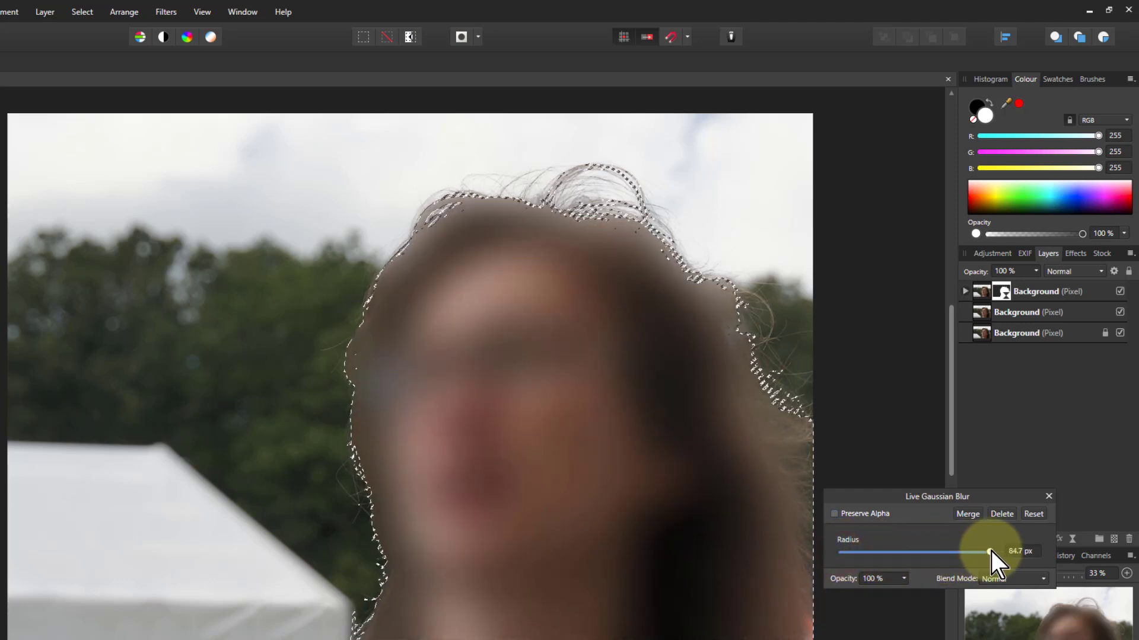
left_click_drag(981, 552, 995, 552)
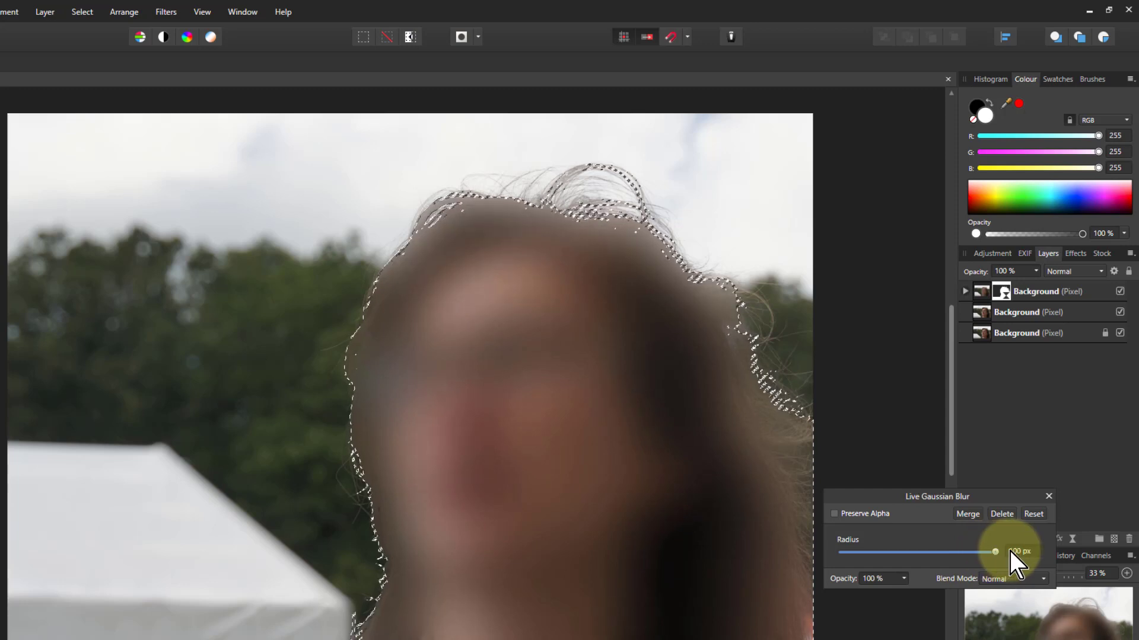
- Set the blur's blend mode to Screen so it lightens into a glow
left_click(1013, 579)
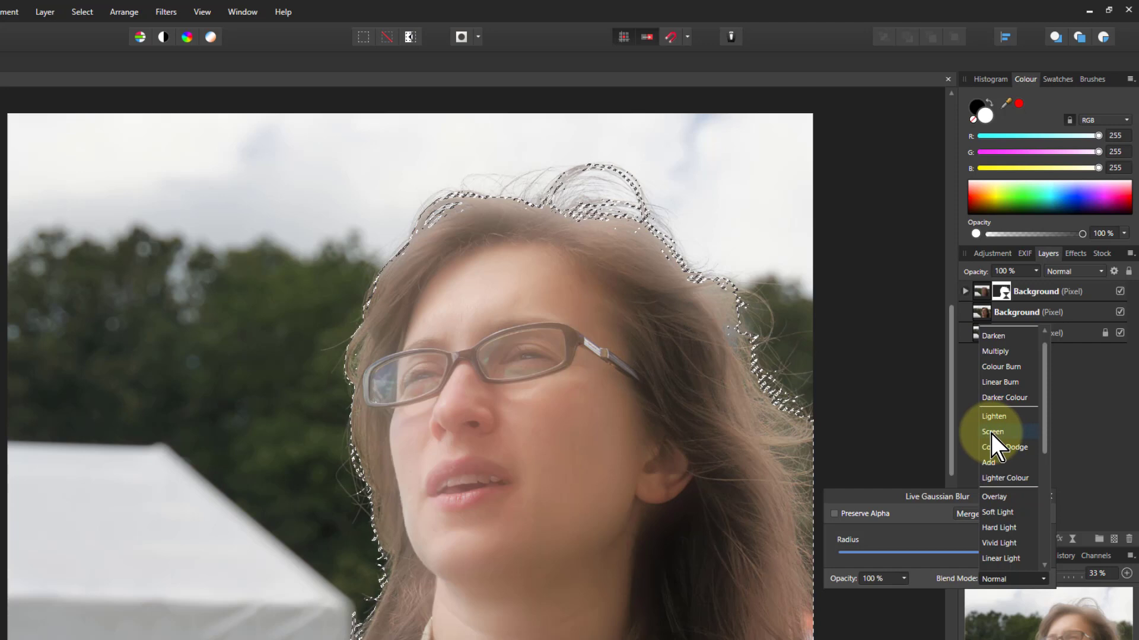
left_click(994, 432)
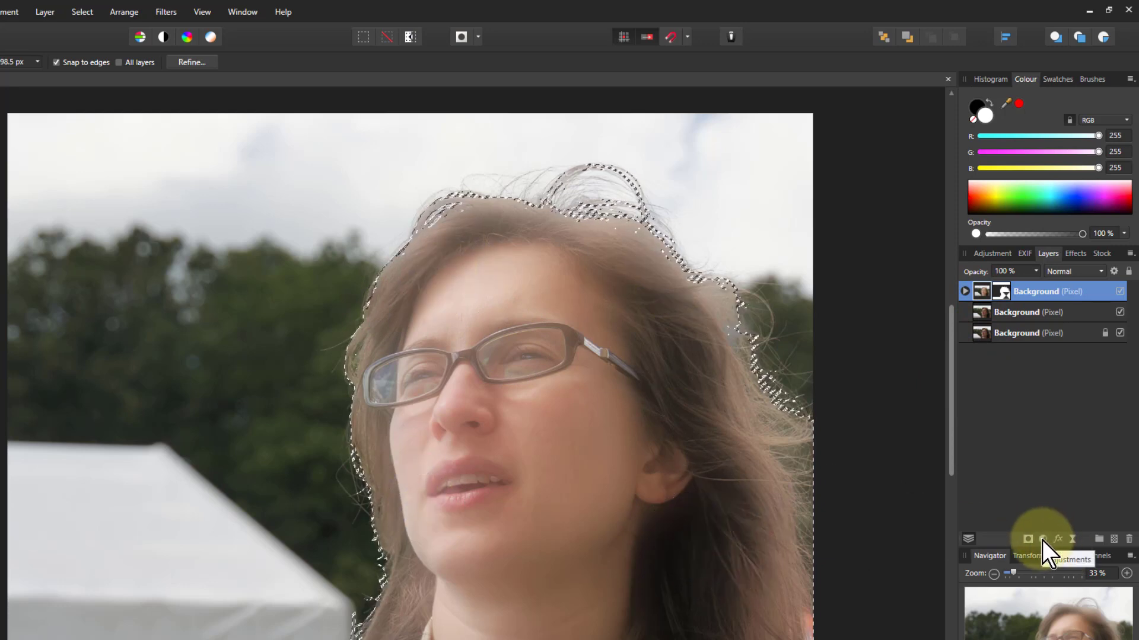
- Add a Brightness/Contrast adjustment at about -42% brightness and 51% contrast
left_click(1027, 538)
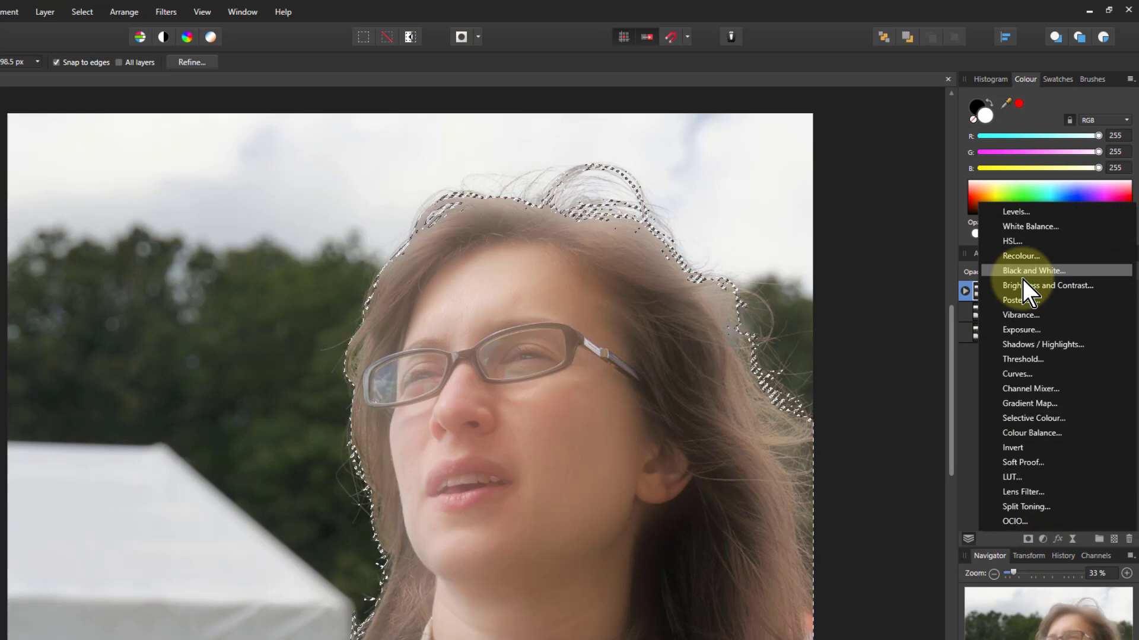
left_click(1046, 285)
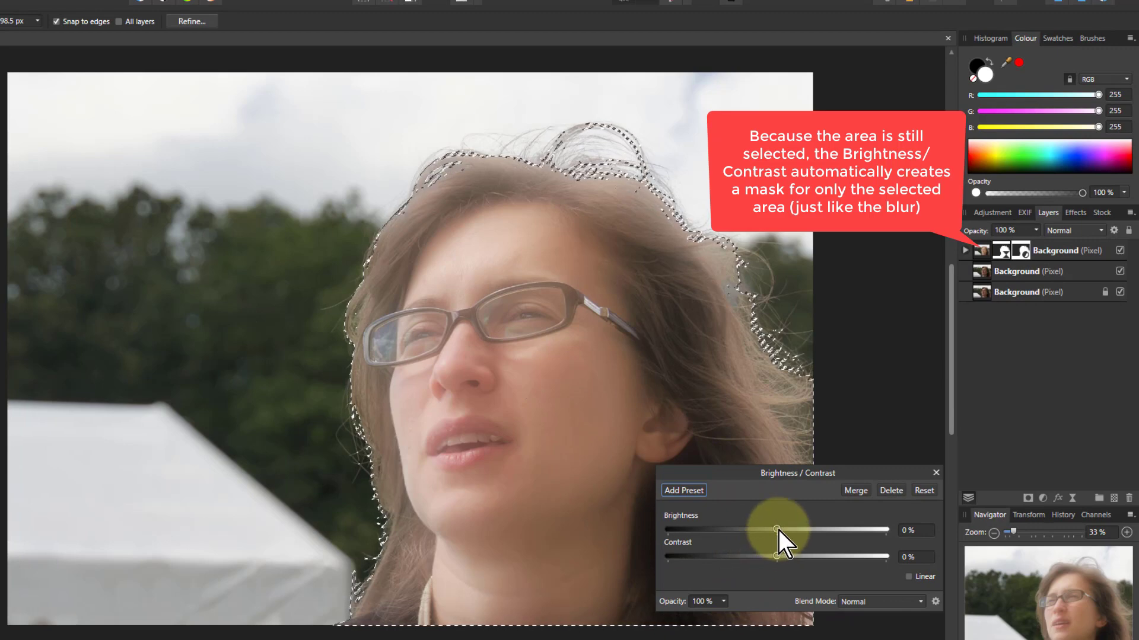
left_click_drag(776, 529, 748, 529)
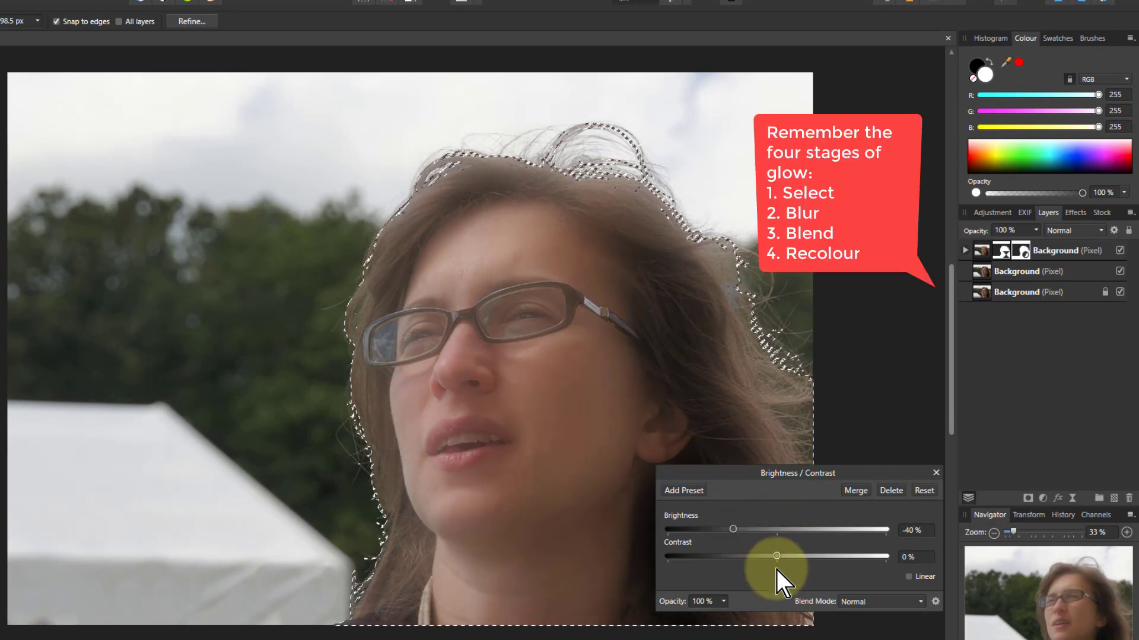
left_click_drag(776, 556, 868, 556)
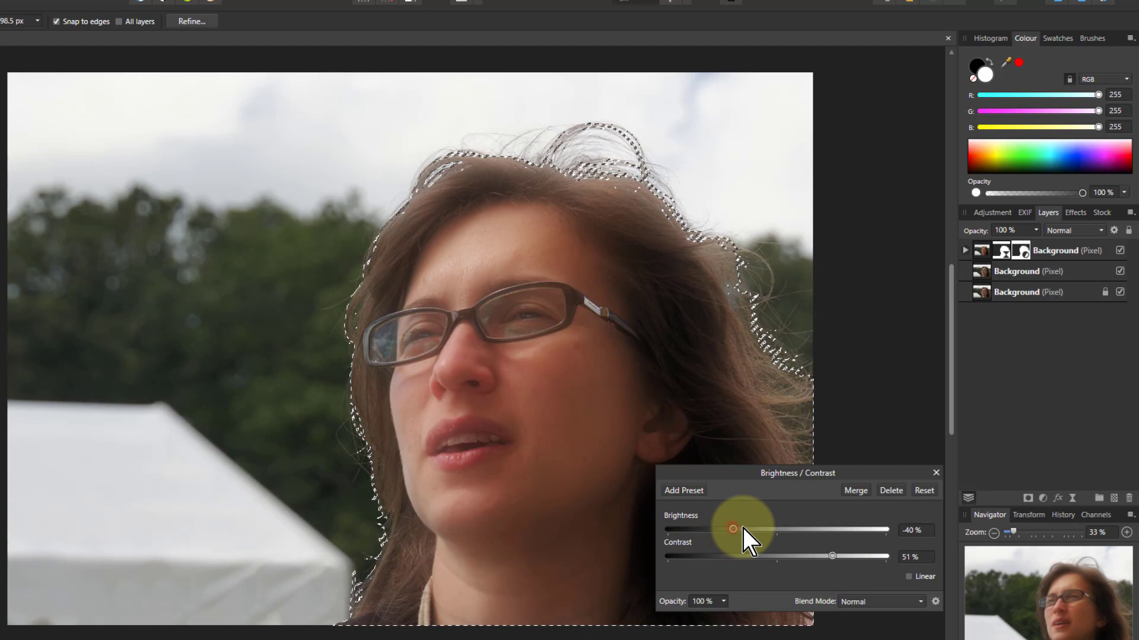
left_click_drag(734, 529, 732, 529)
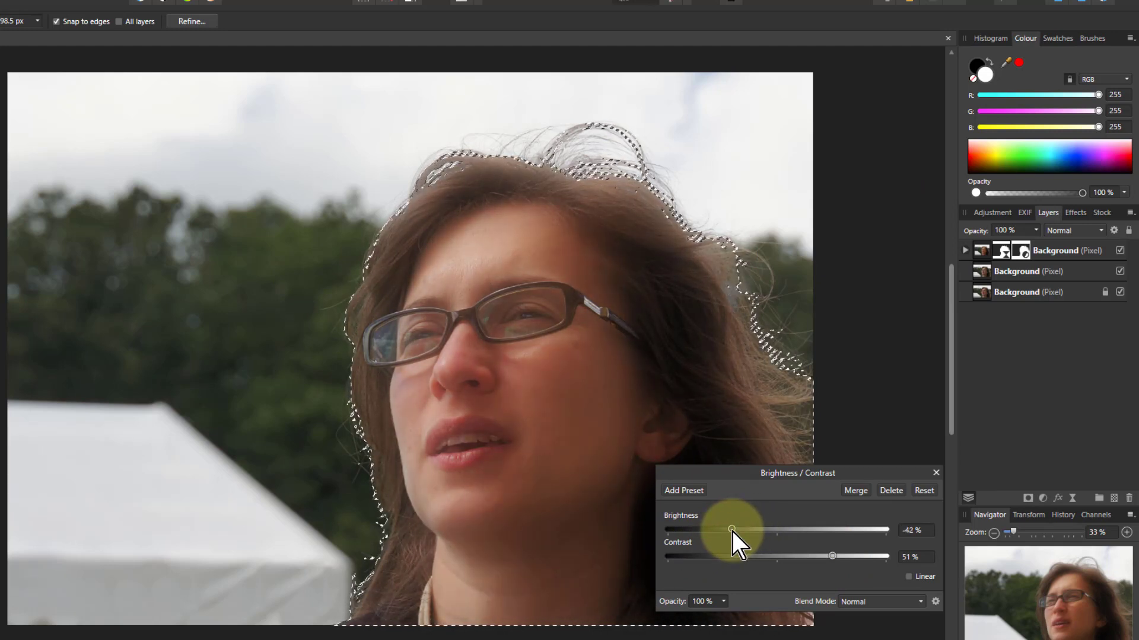
left_click_drag(732, 529, 730, 529)
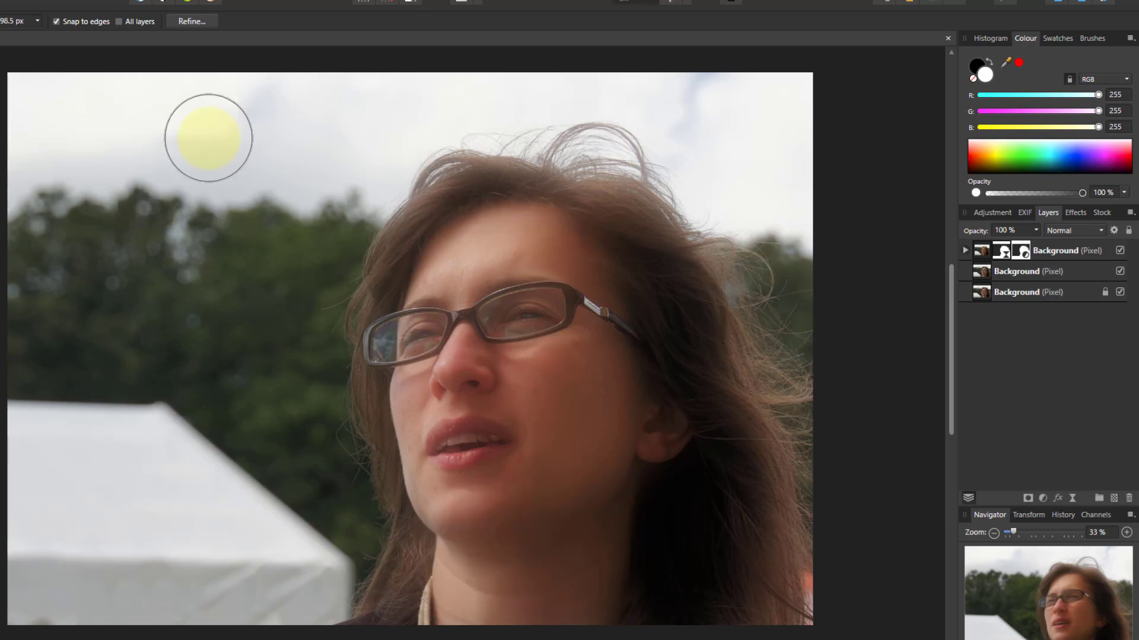
mouse_move(212, 303)
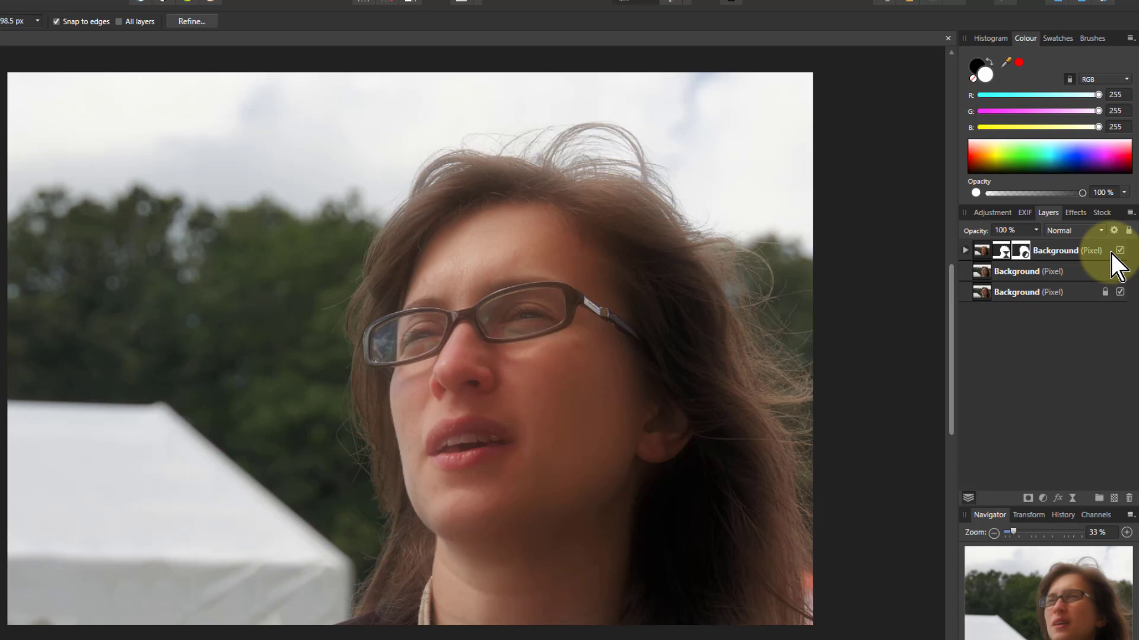
- Hide the first glow layer and select the untouched middle Background copy
left_click(1120, 250)
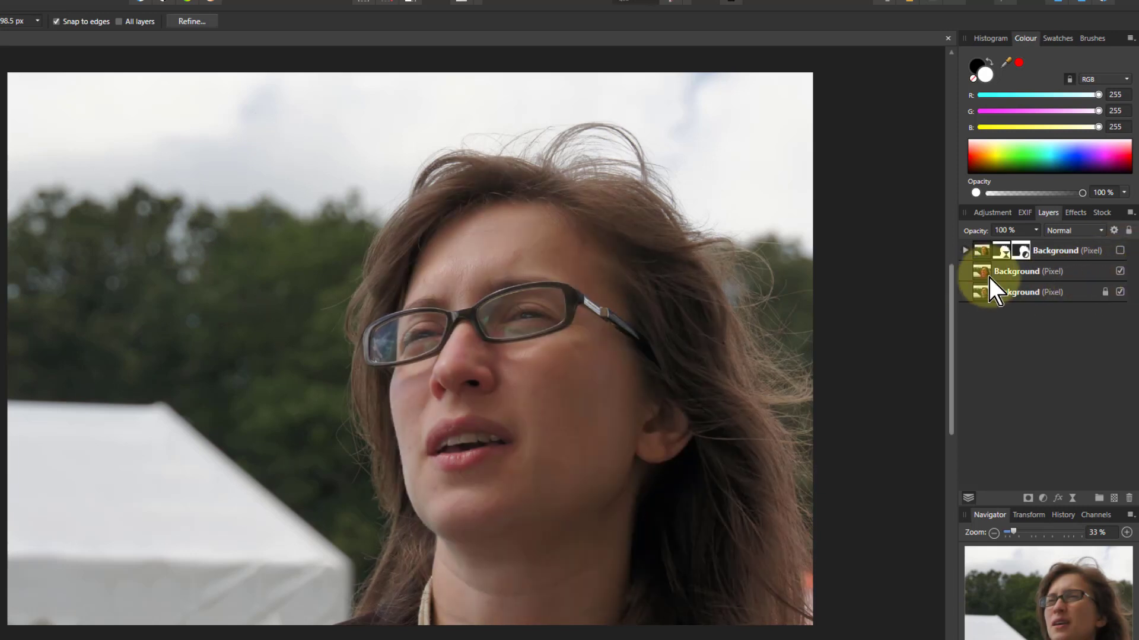
left_click(1039, 271)
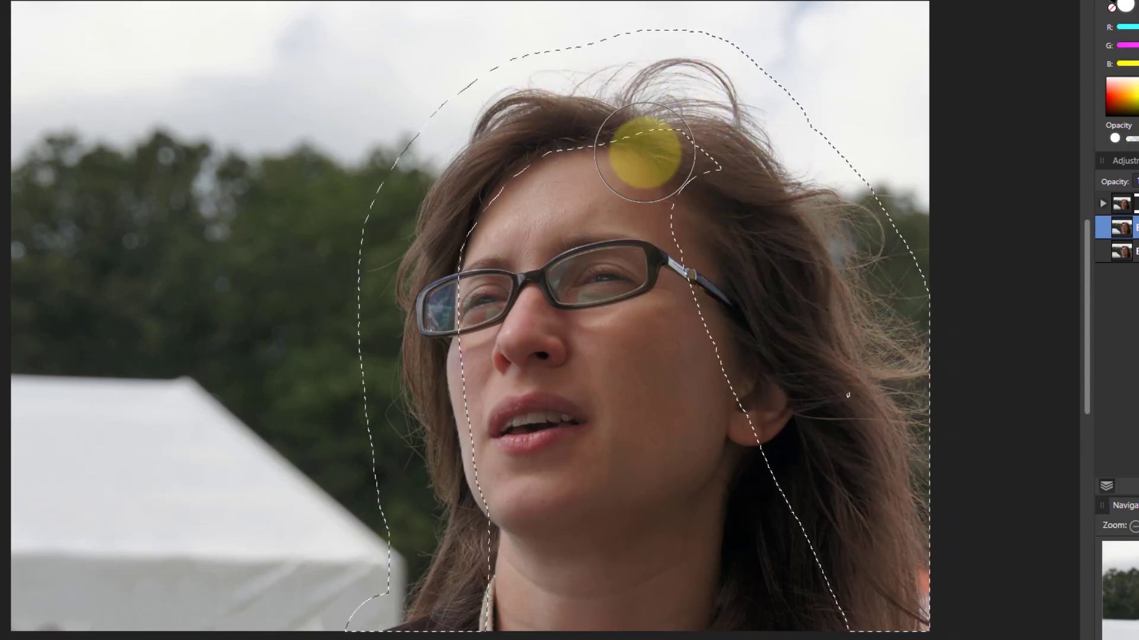
- Paint a rough selection around the woman down to the shoulders and duplicate it to a new layer
left_click_drag(643, 153, 500, 603)
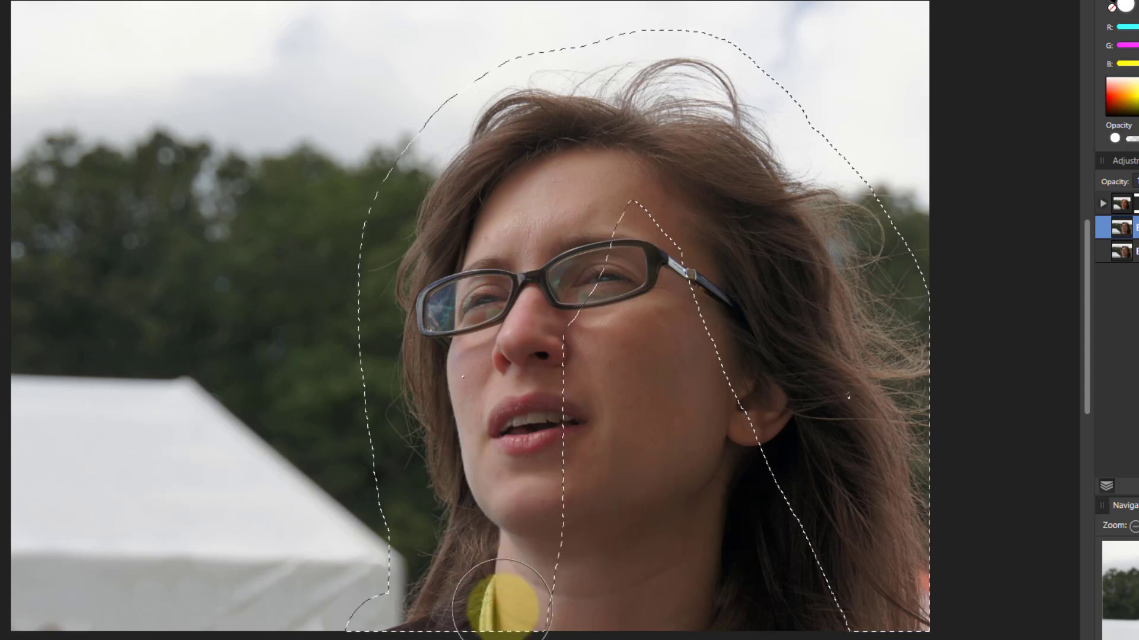
left_click_drag(501, 602, 715, 559)
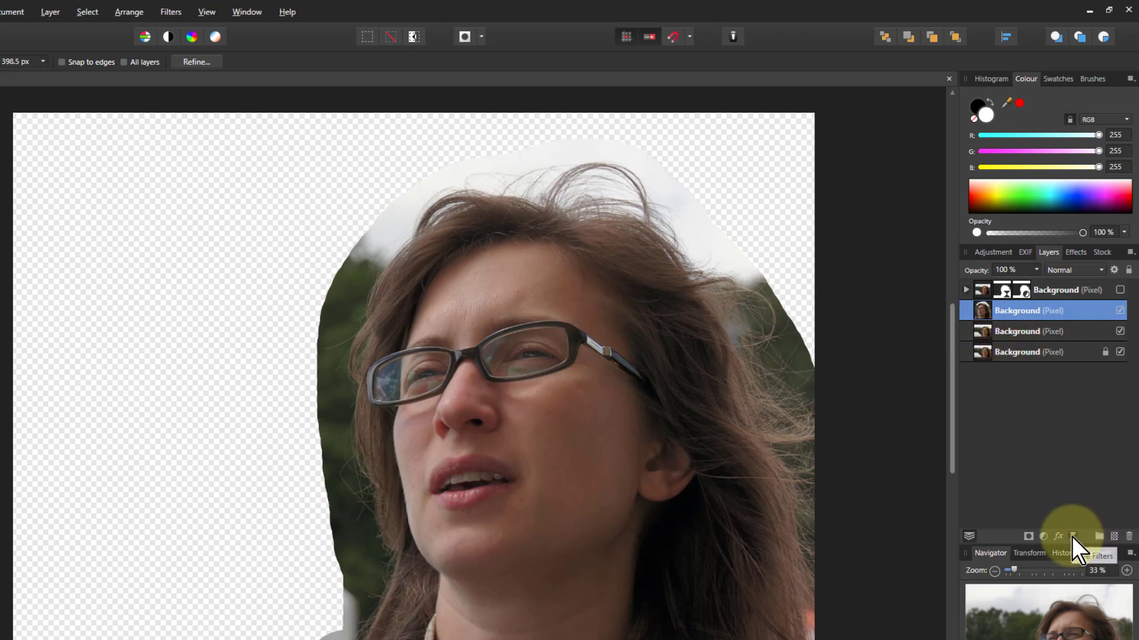
- Add a live Gaussian Blur at 100 px radius to the cut-out layer
left_click(1058, 536)
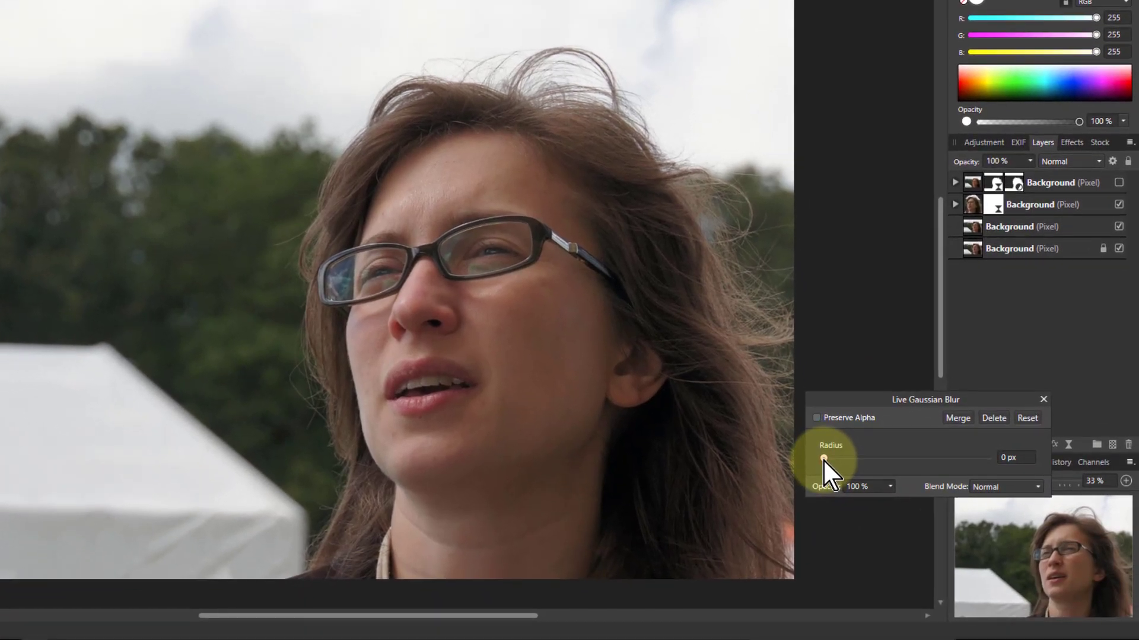
left_click_drag(823, 457, 986, 458)
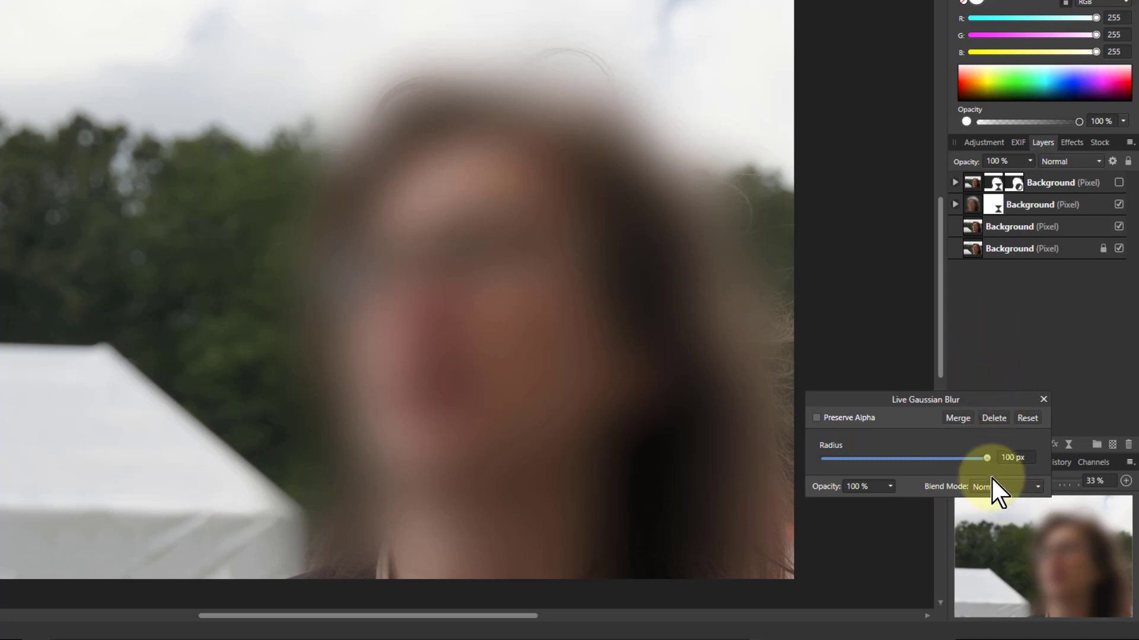
left_click(1005, 487)
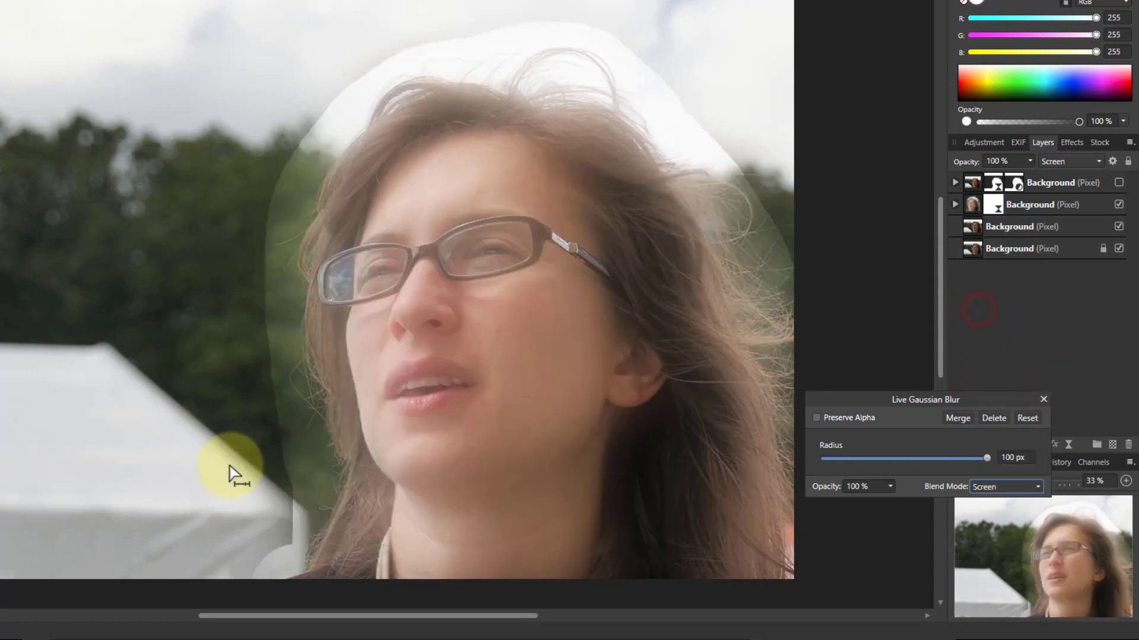
mouse_move(814, 272)
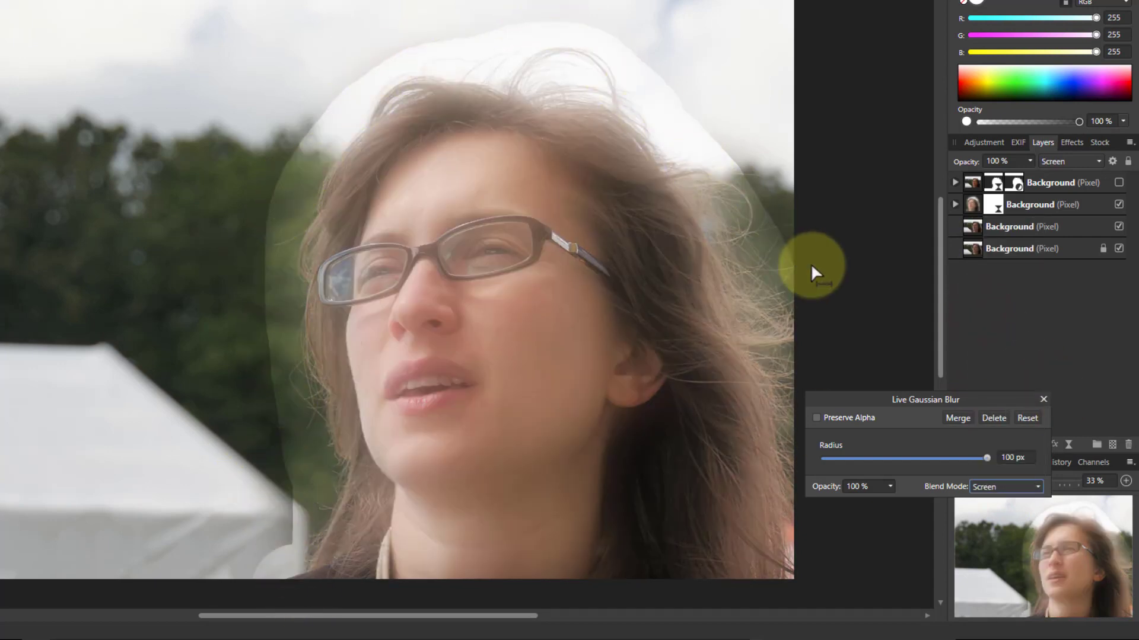
- Enable Preserve Alpha on the blur and set the layer's blend mode to Screen
left_click(816, 417)
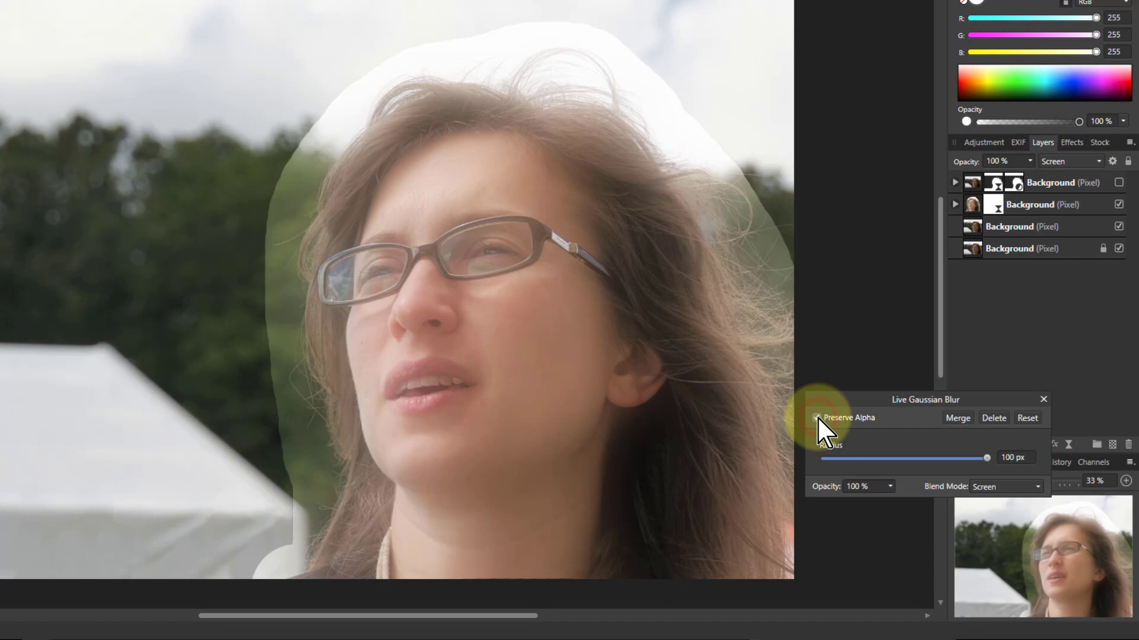
left_click(816, 417)
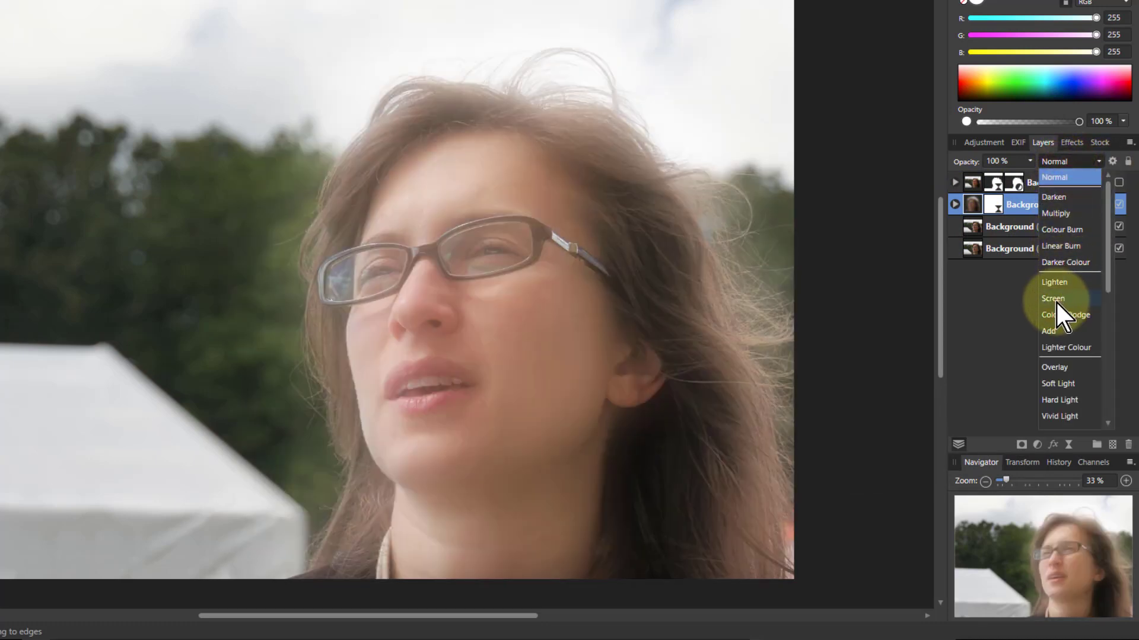
left_click(1051, 298)
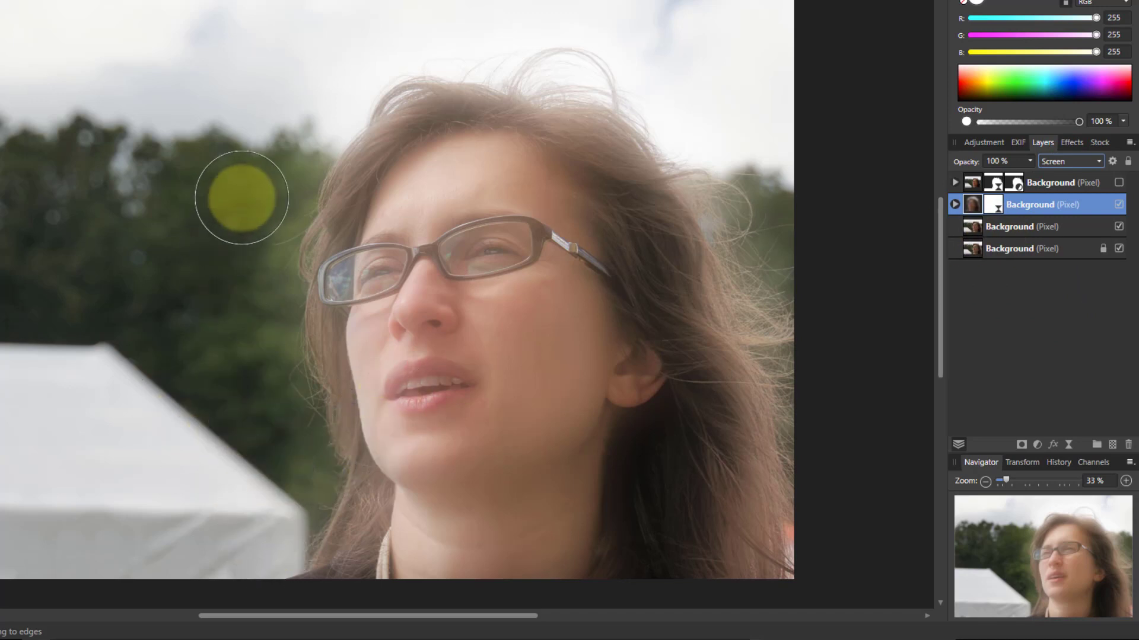
mouse_move(566, 476)
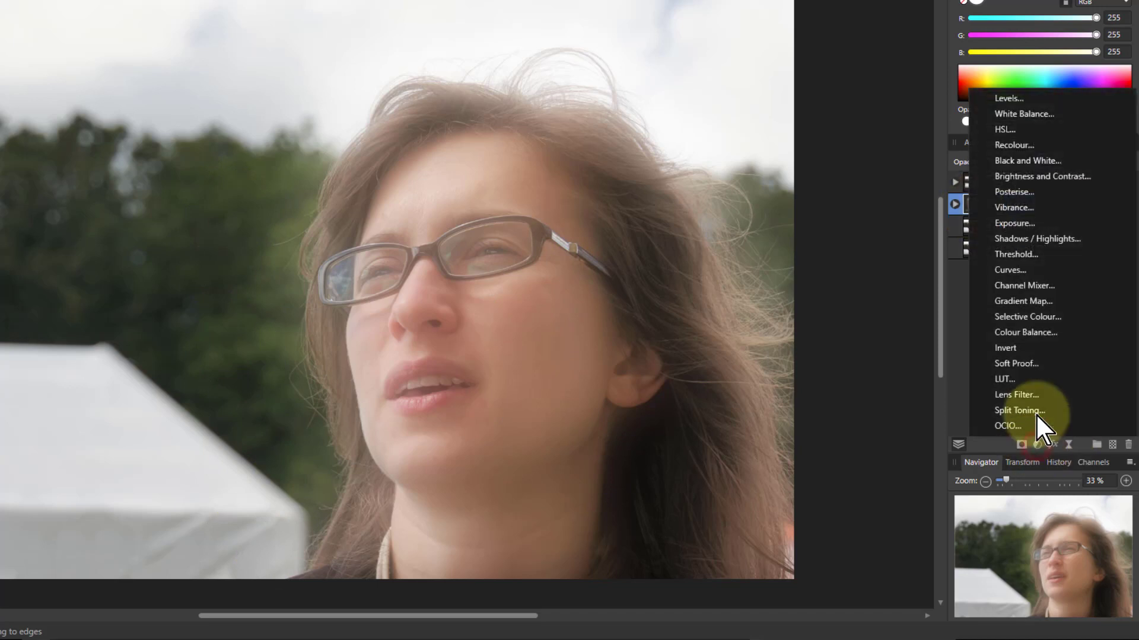
- Add a Curves adjustment with the midtones pulled down, nested in the glow layer
left_click(1009, 270)
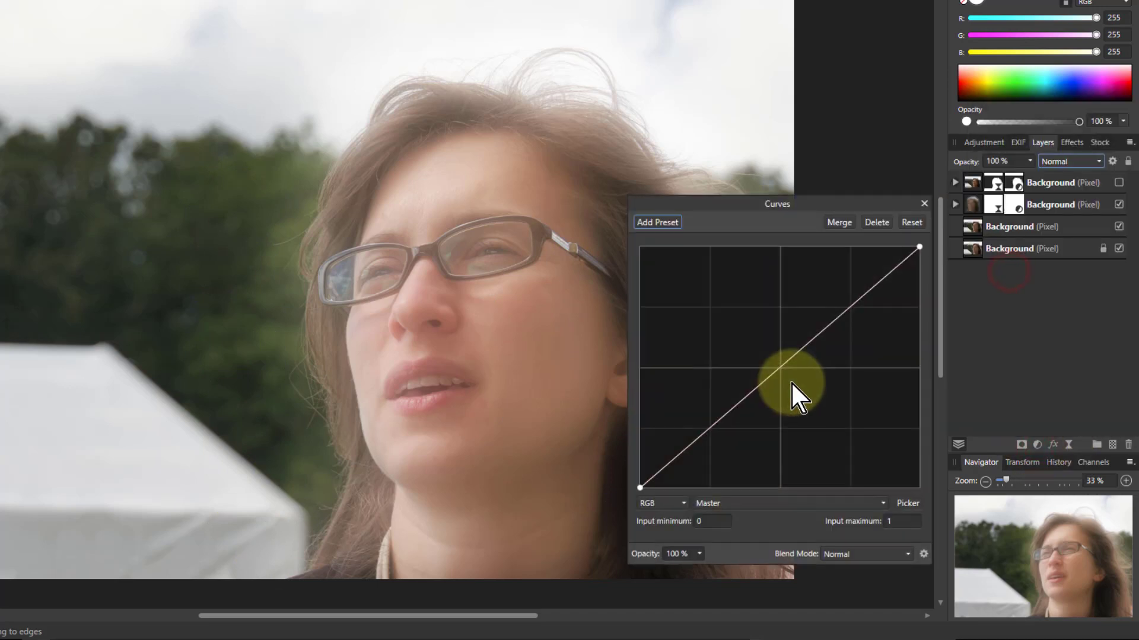
left_click_drag(791, 385, 821, 404)
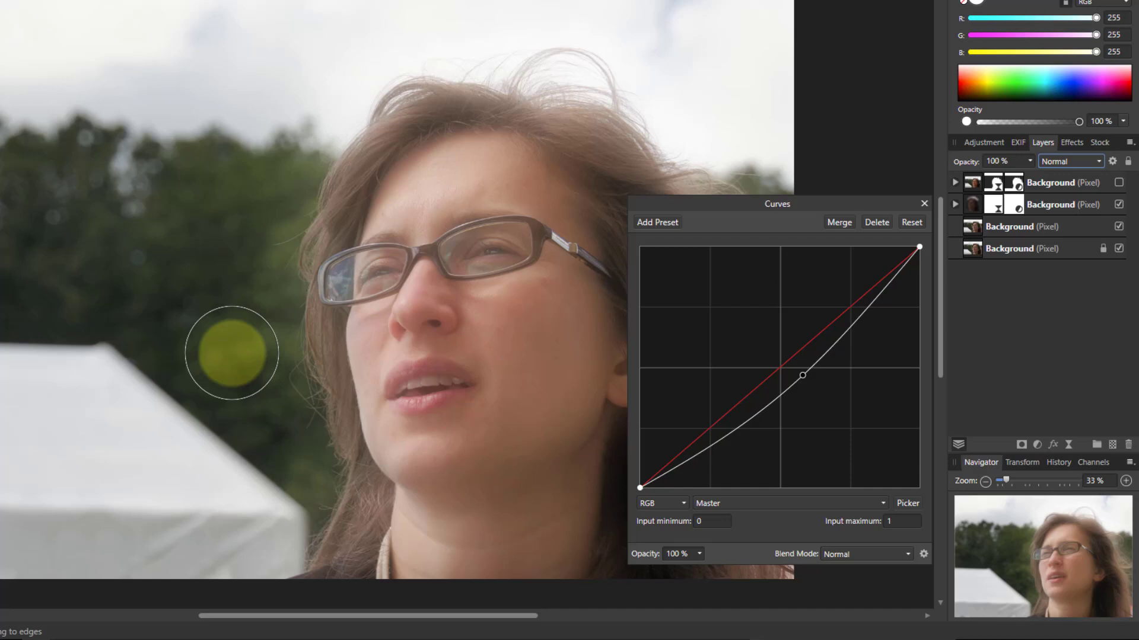
left_click(923, 204)
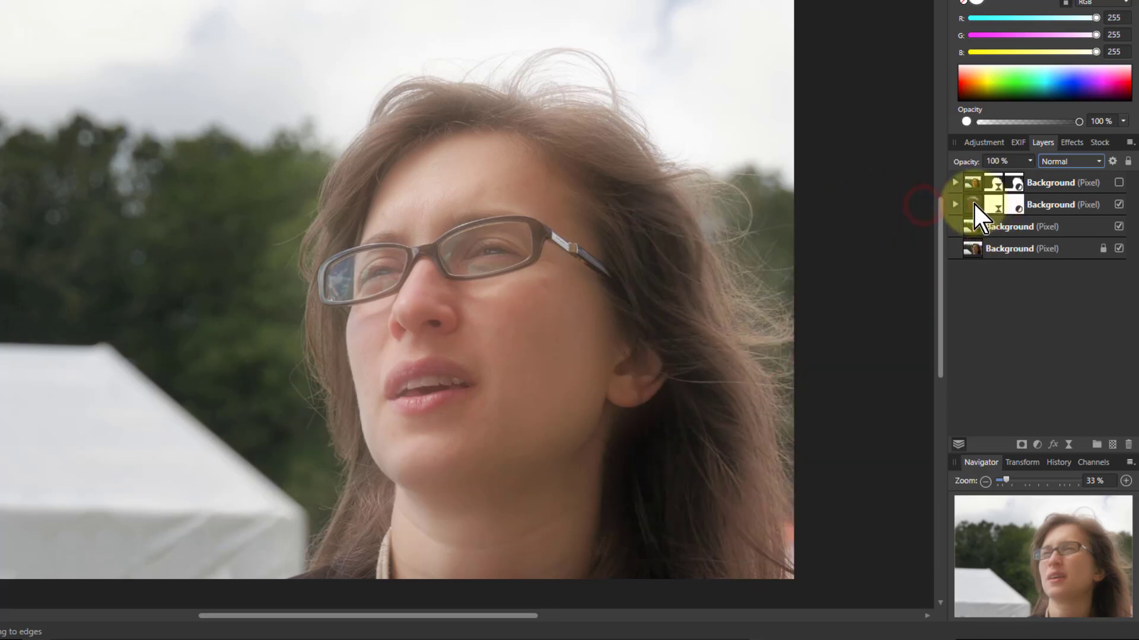
left_click(1051, 204)
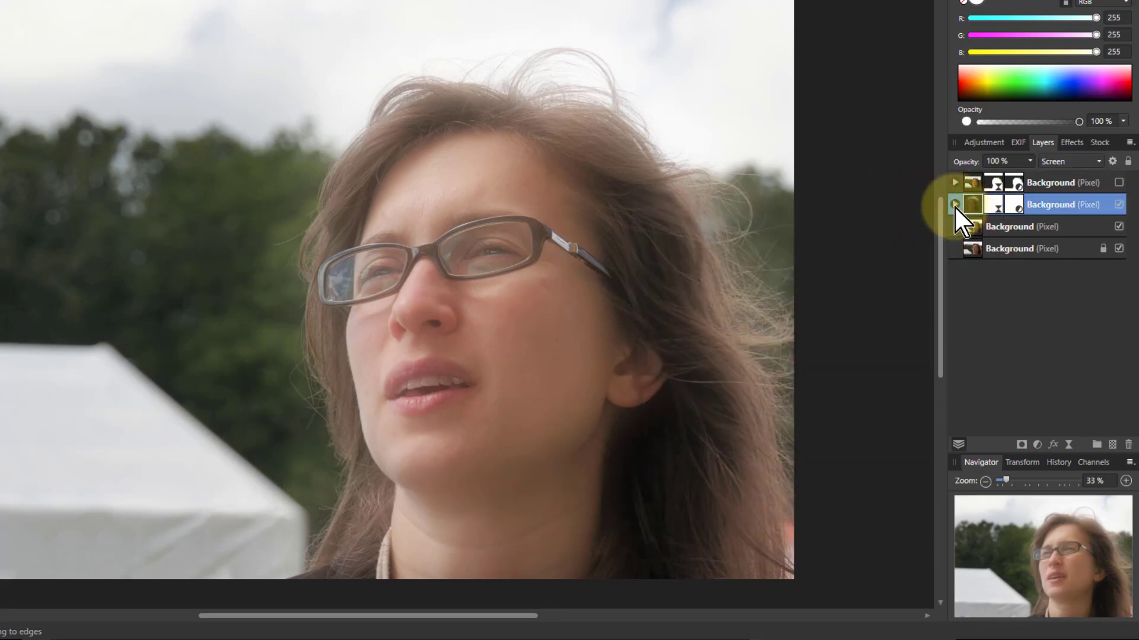
- Pick the Erase Brush and switch the first glow layer's visibility back on
left_click(954, 204)
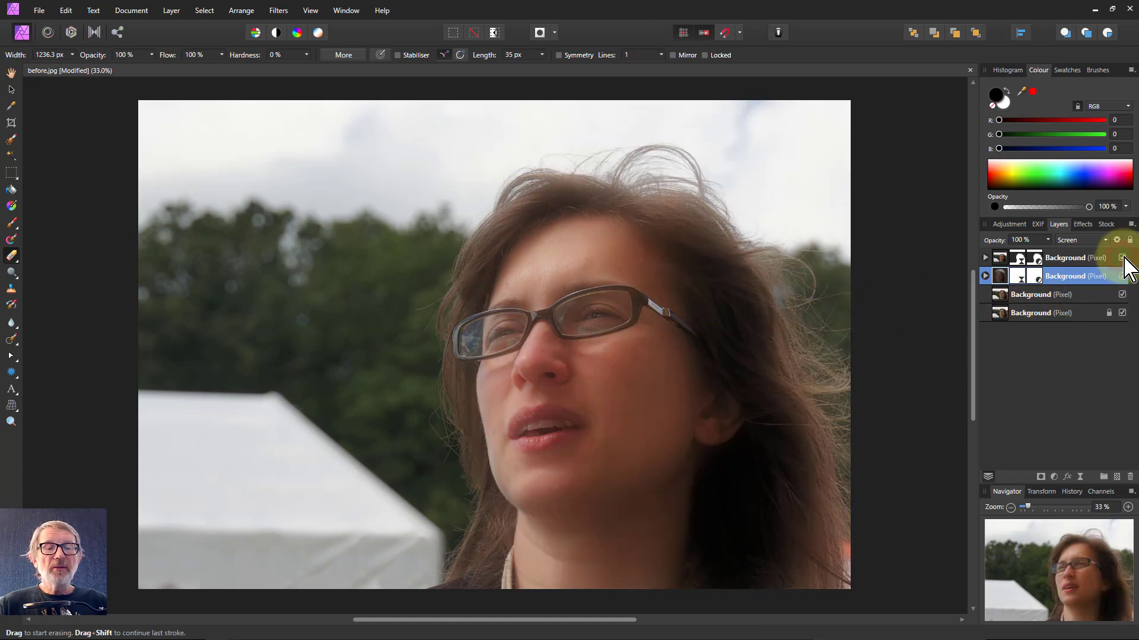
left_click(626, 456)
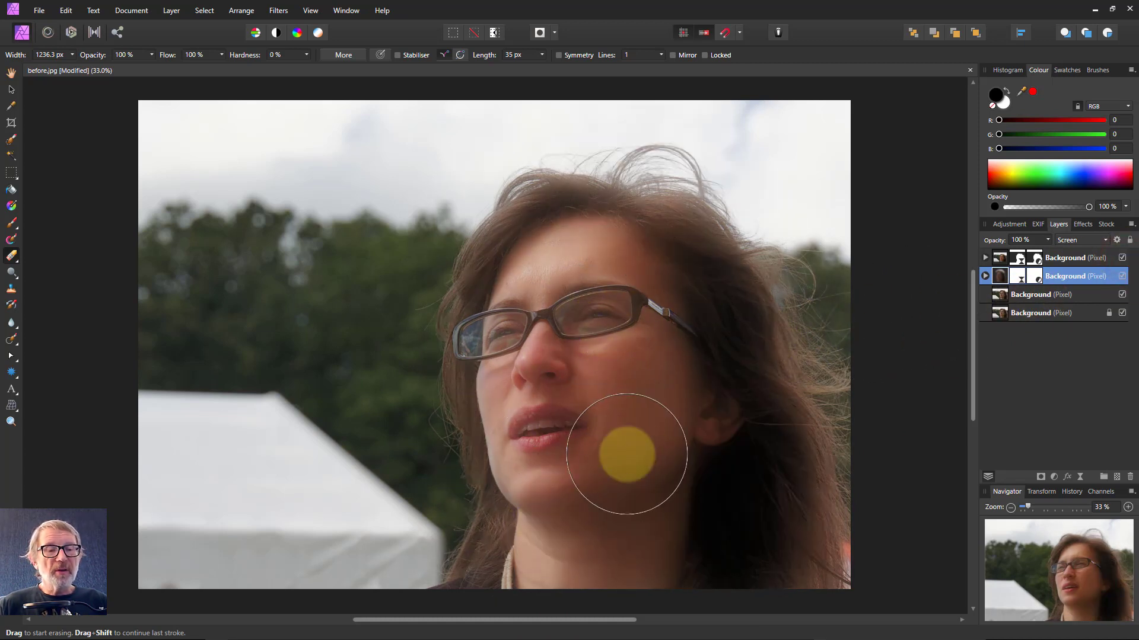